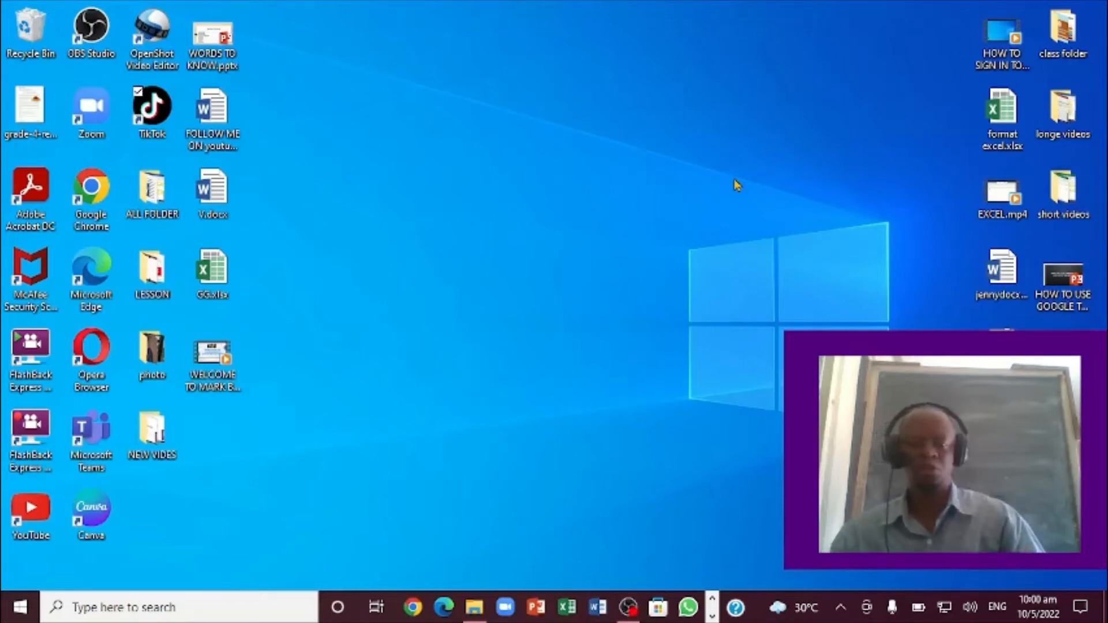
{"action": "mouse_move", "coordinate": [713, 227]}
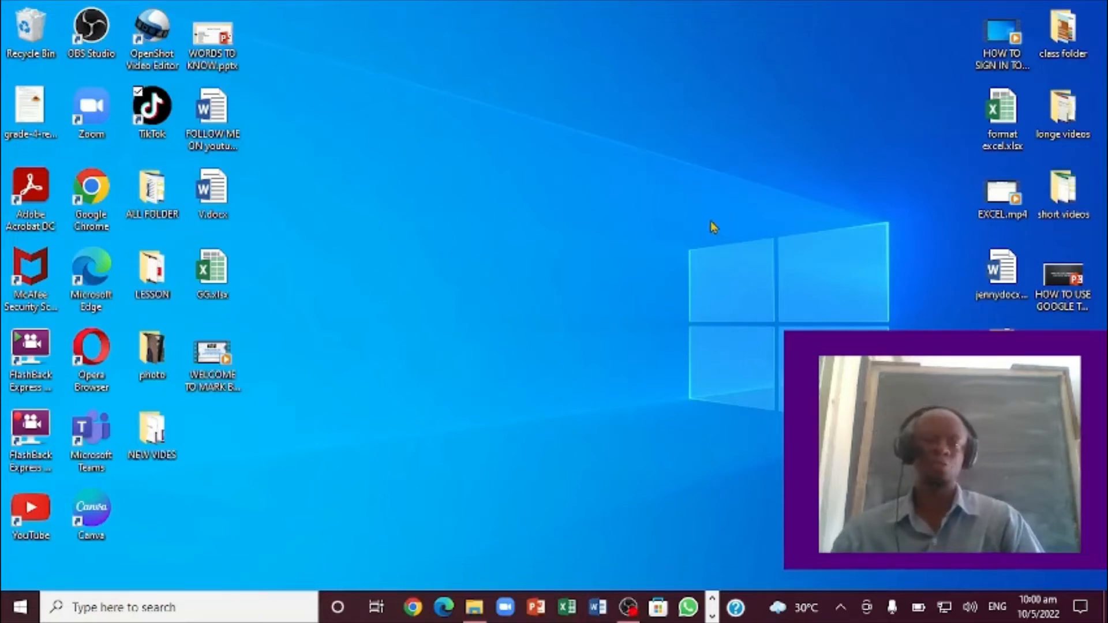
{"action": "mouse_move", "coordinate": [727, 234]}
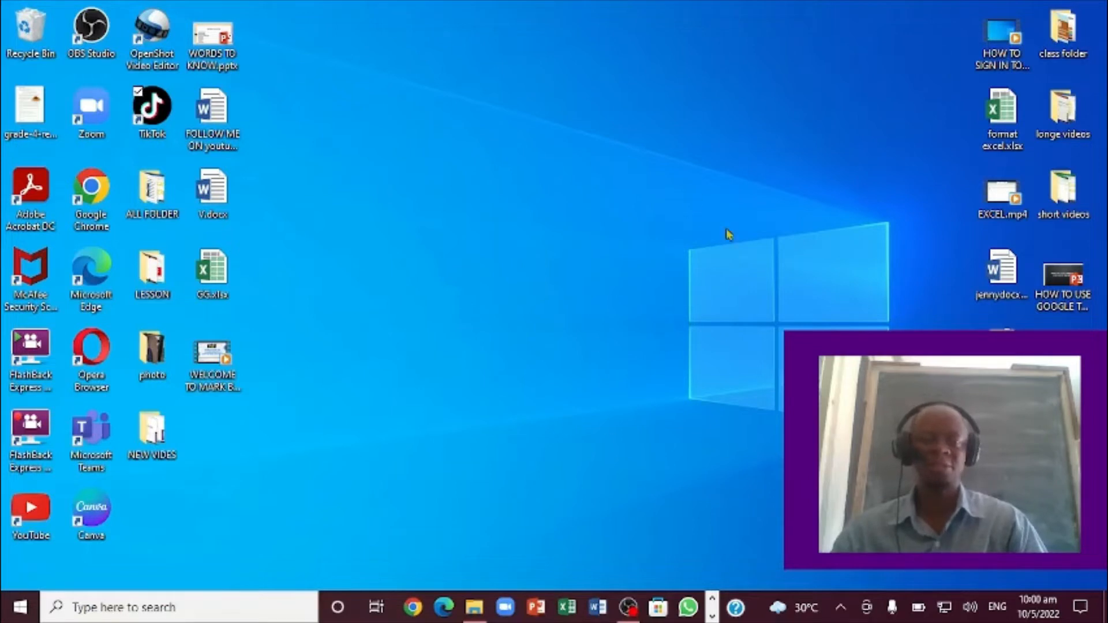
{"action": "mouse_move", "coordinate": [738, 278]}
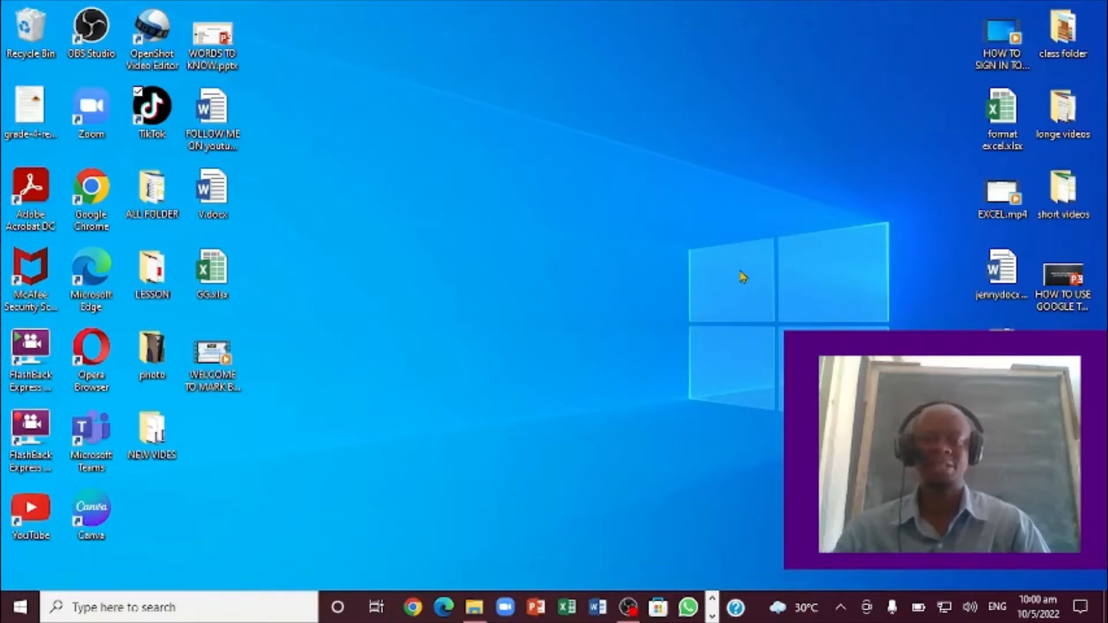
{"action": "mouse_move", "coordinate": [421, 277]}
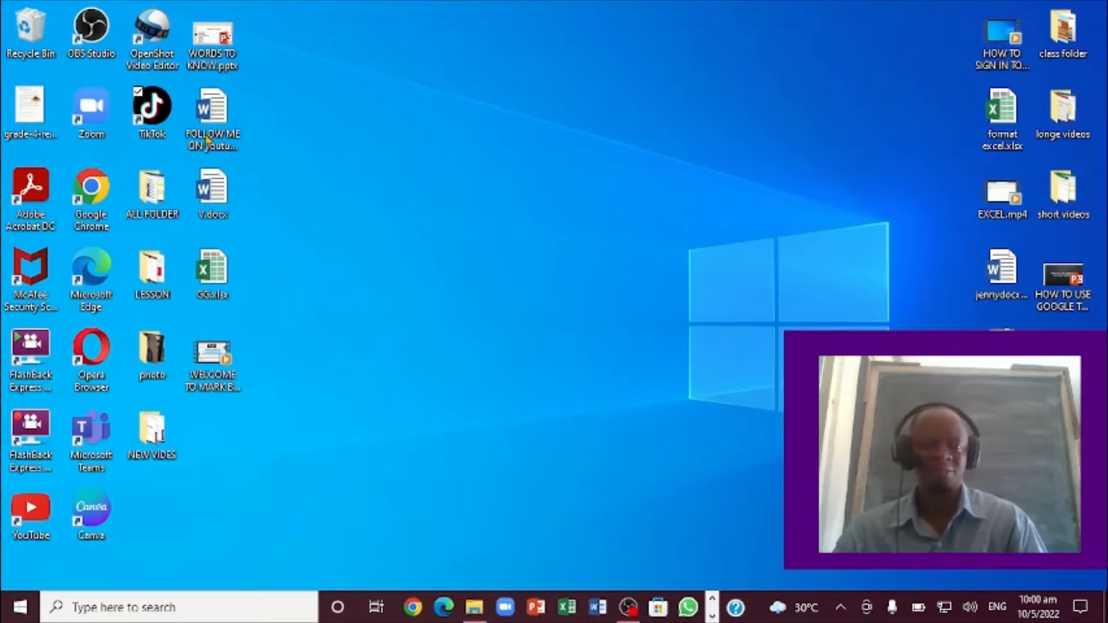
{"action": "mouse_move", "coordinate": [486, 288]}
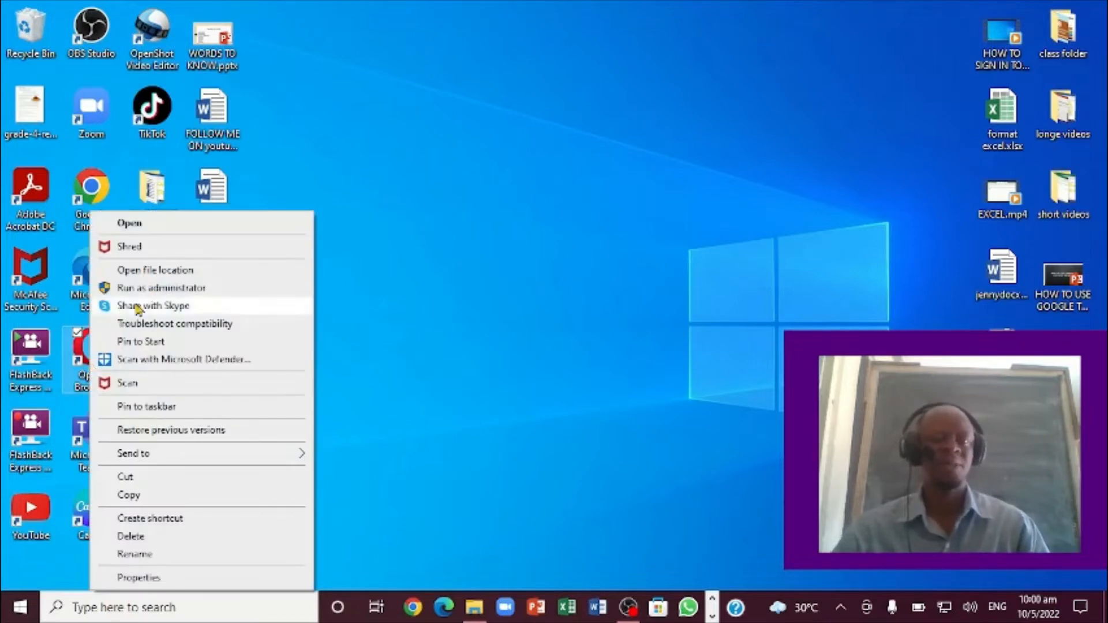
{"action": "mouse_move", "coordinate": [172, 224]}
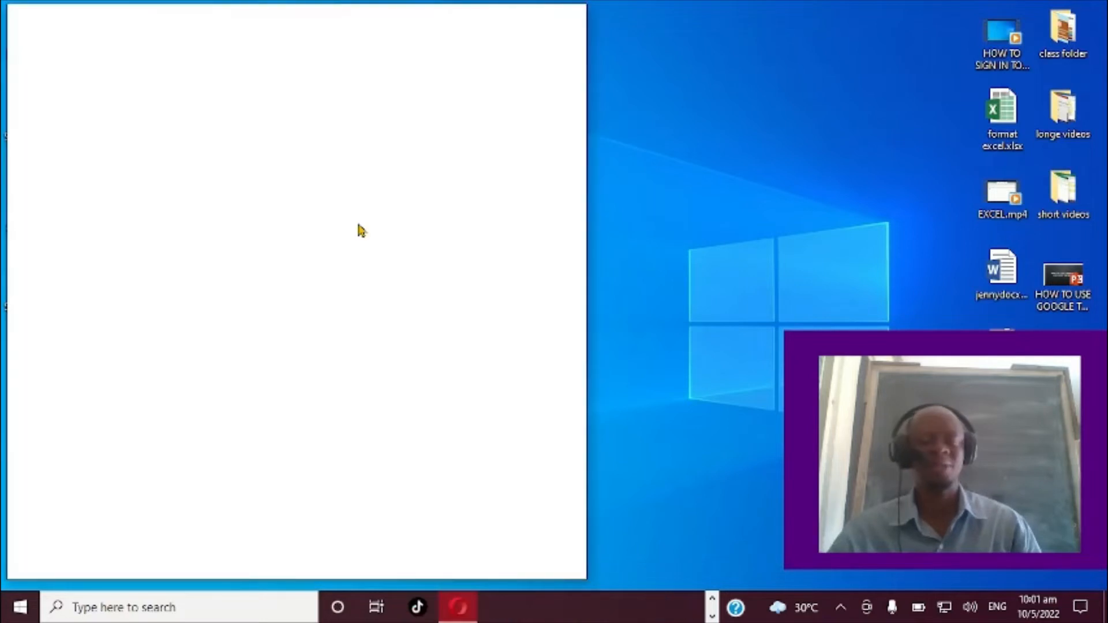
{"action": "mouse_move", "coordinate": [412, 166]}
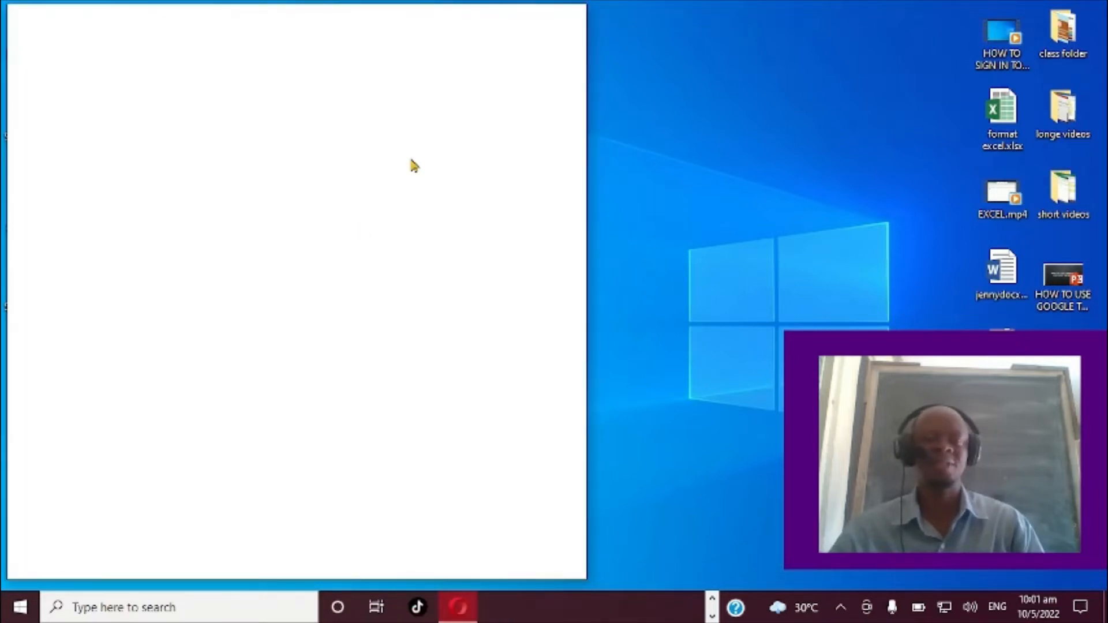
{"action": "mouse_move", "coordinate": [427, 157]}
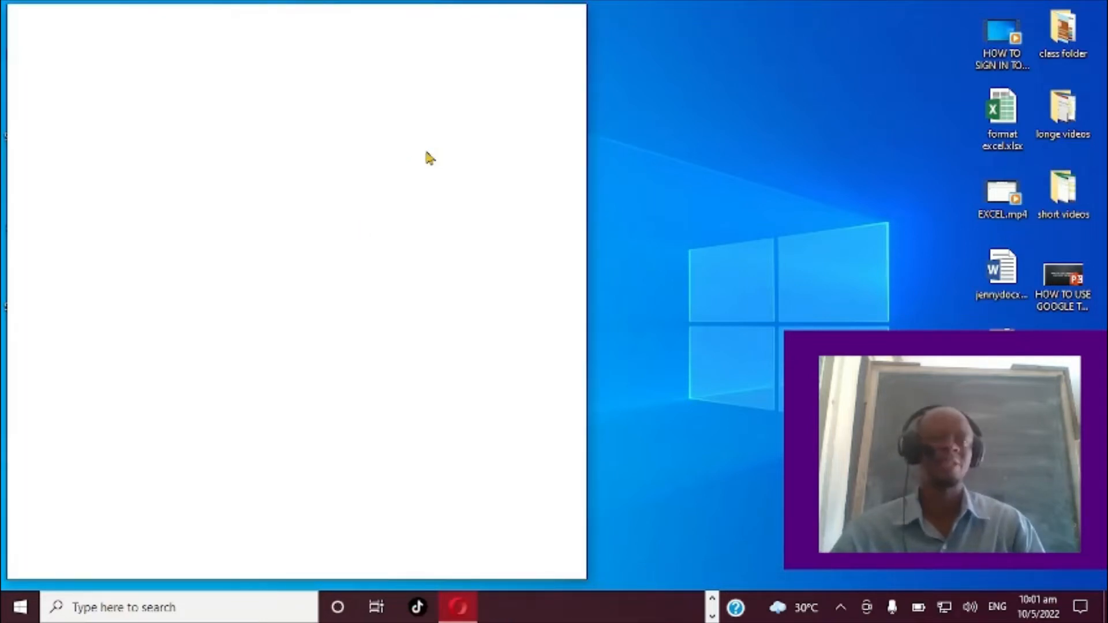
{"action": "mouse_move", "coordinate": [441, 146]}
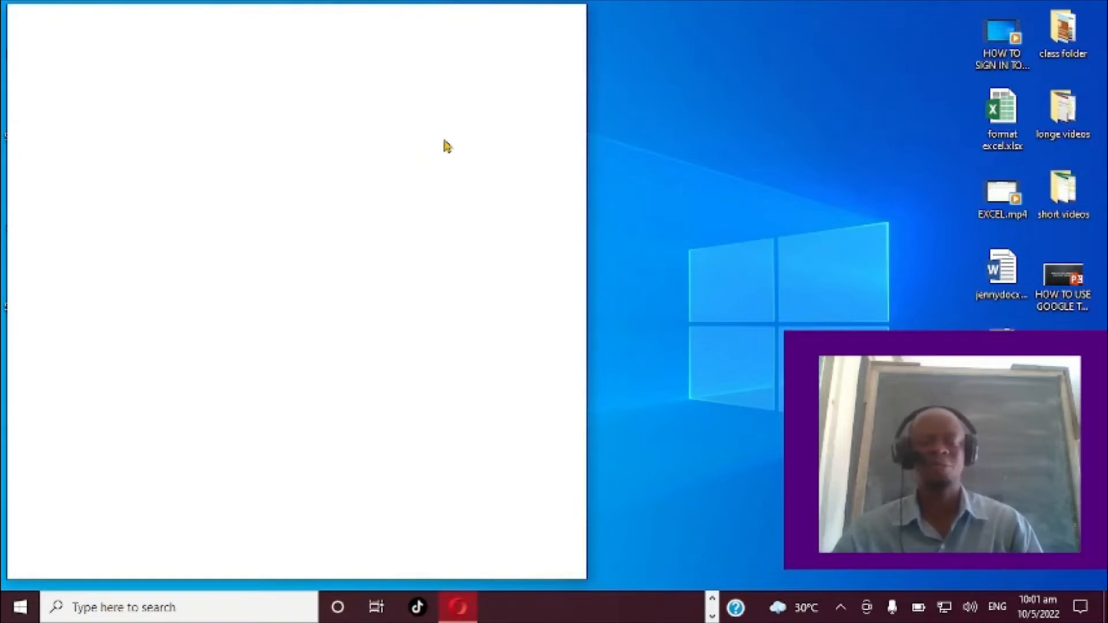
{"action": "mouse_move", "coordinate": [442, 143]}
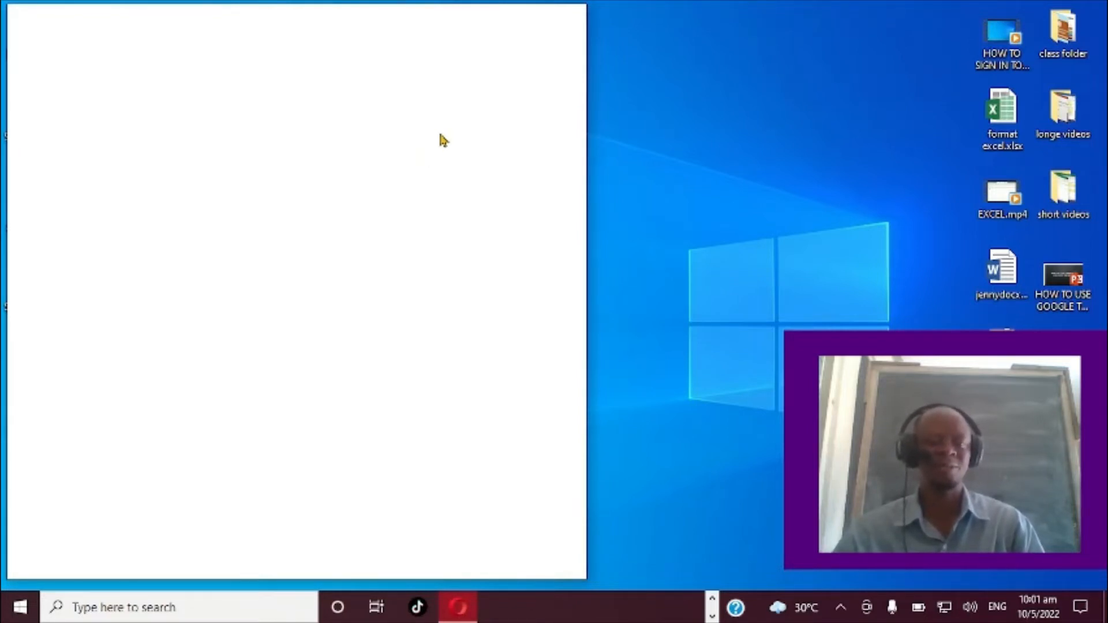
{"action": "mouse_move", "coordinate": [412, 179]}
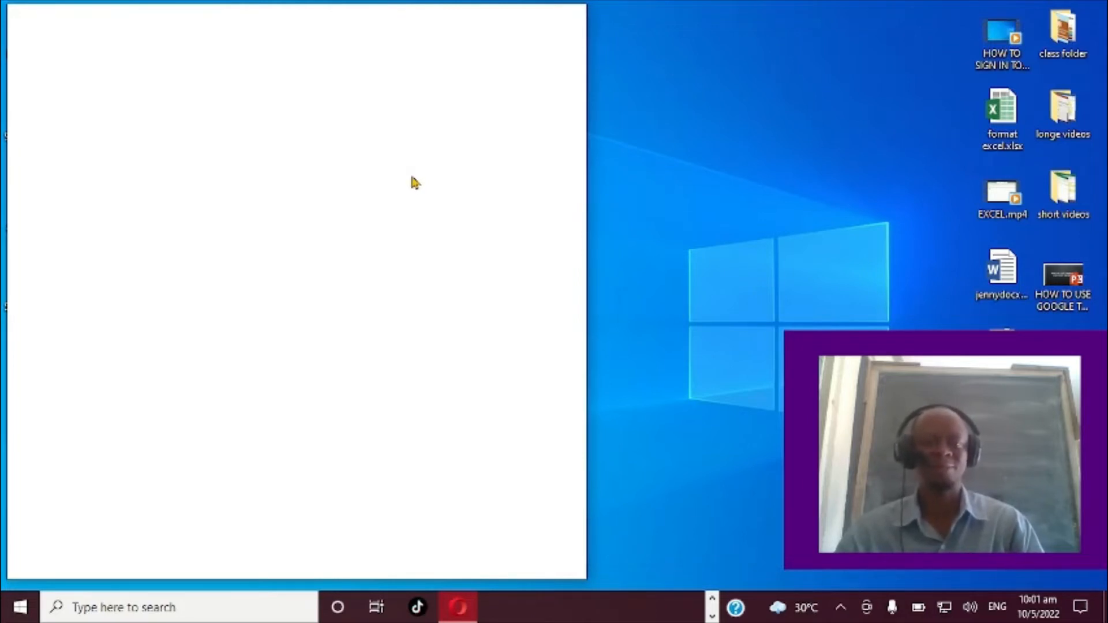
{"action": "mouse_move", "coordinate": [445, 134]}
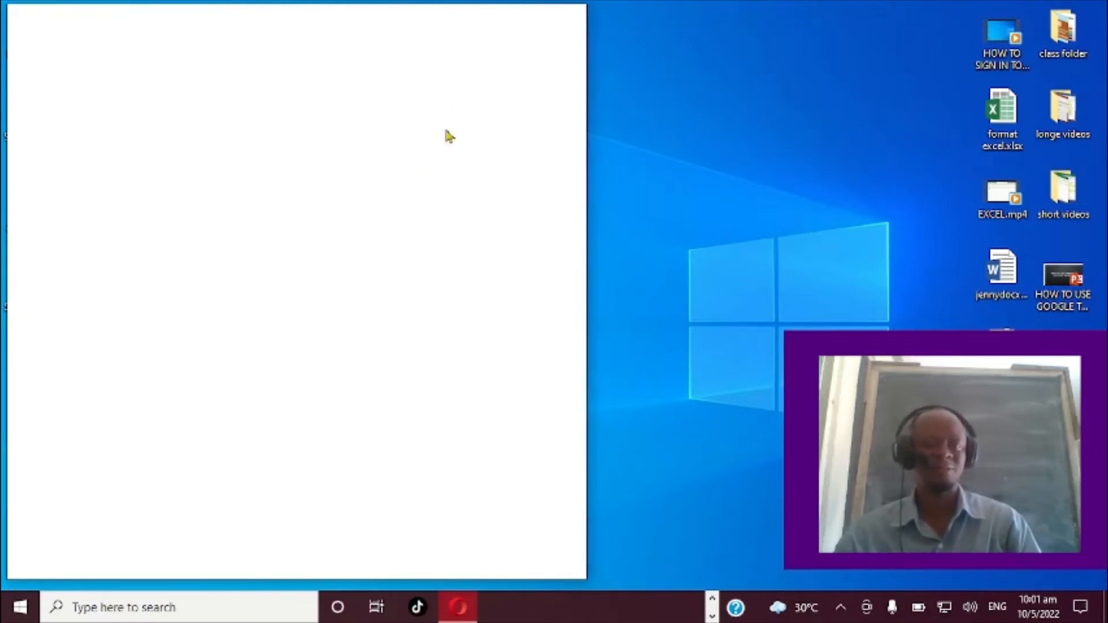
- Maximize the Opera window so the Speed Dial start page fills the screen
{"action": "left_click", "coordinate": [453, 607]}
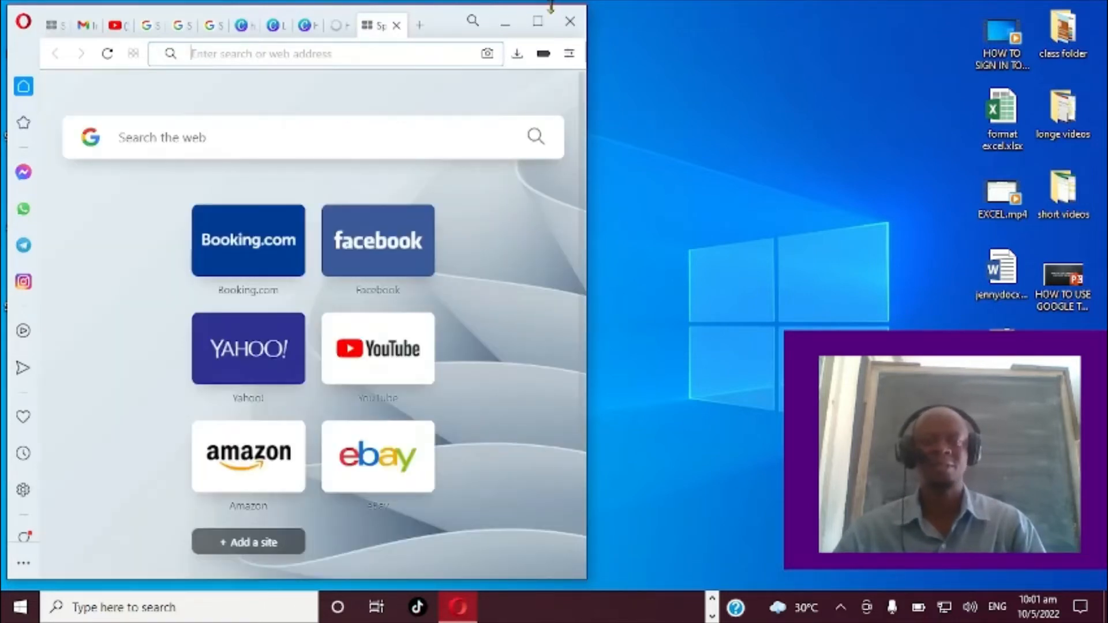
{"action": "left_click", "coordinate": [536, 20]}
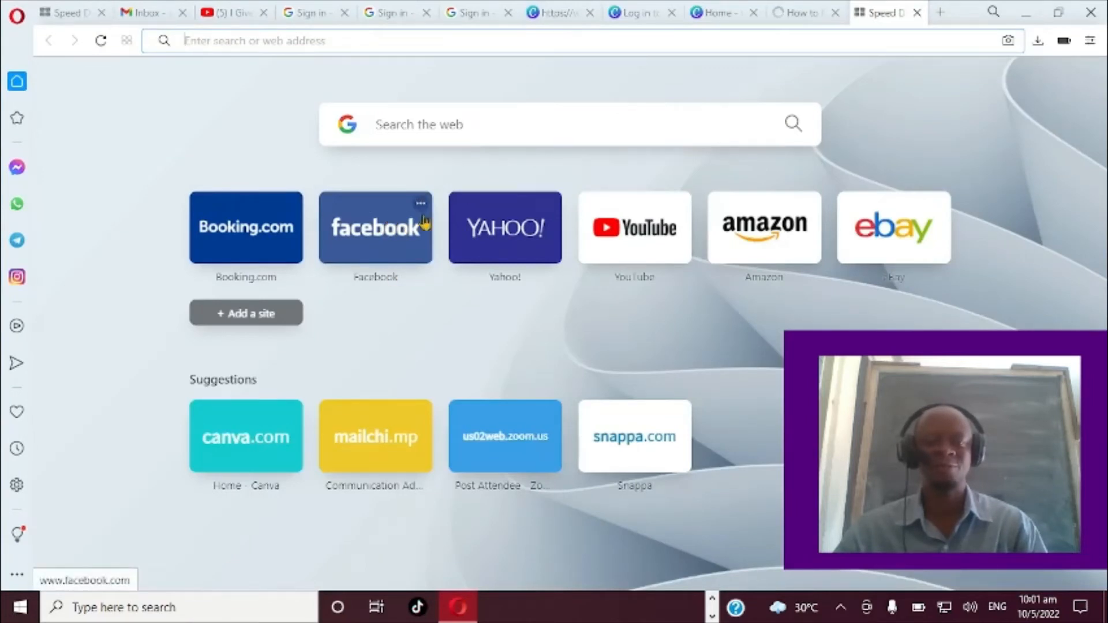
{"action": "mouse_move", "coordinate": [633, 236]}
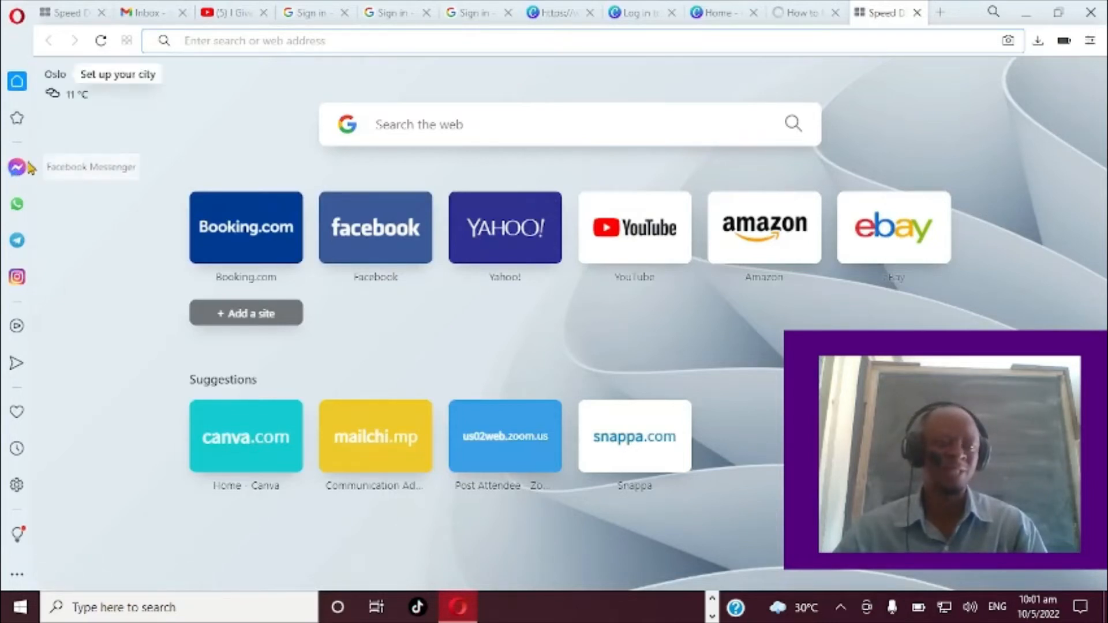
{"action": "mouse_move", "coordinate": [16, 203]}
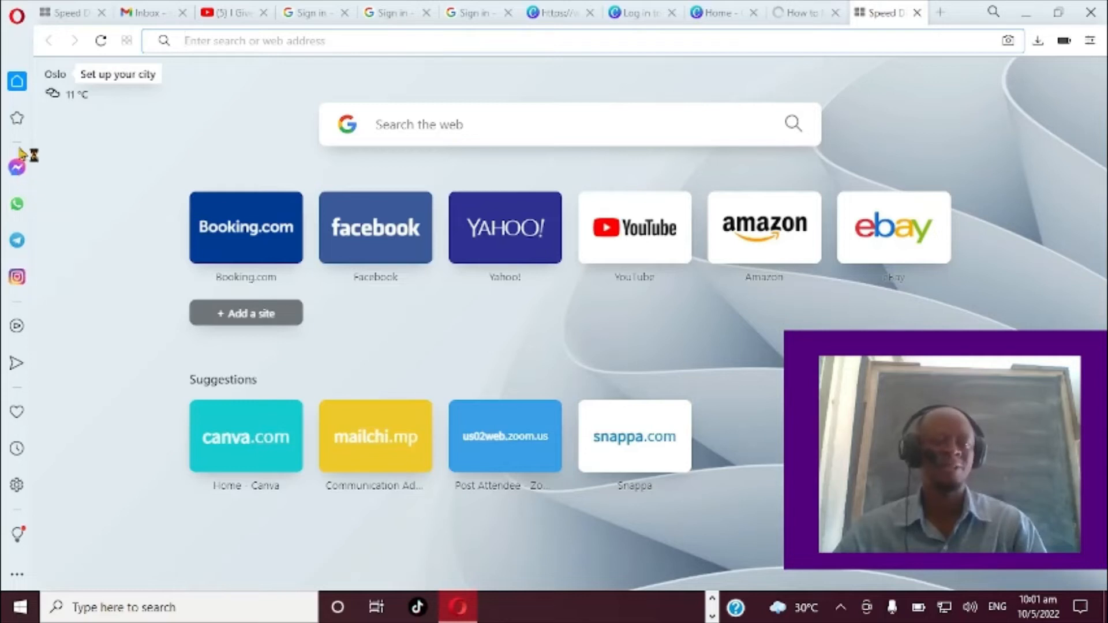
{"action": "mouse_move", "coordinate": [17, 168]}
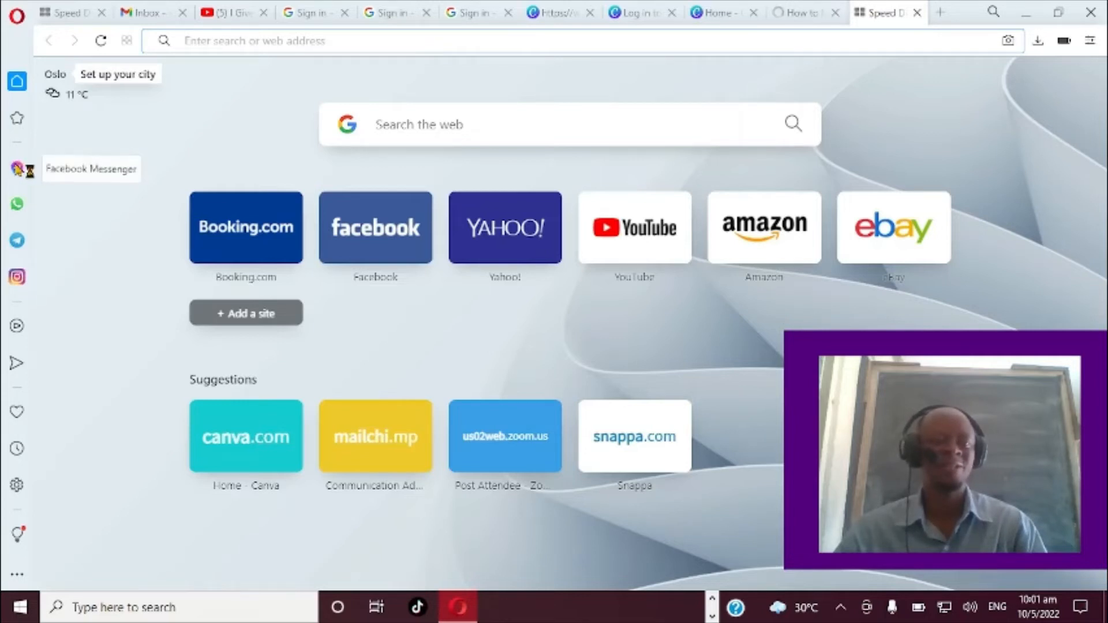
{"action": "left_click", "coordinate": [17, 170]}
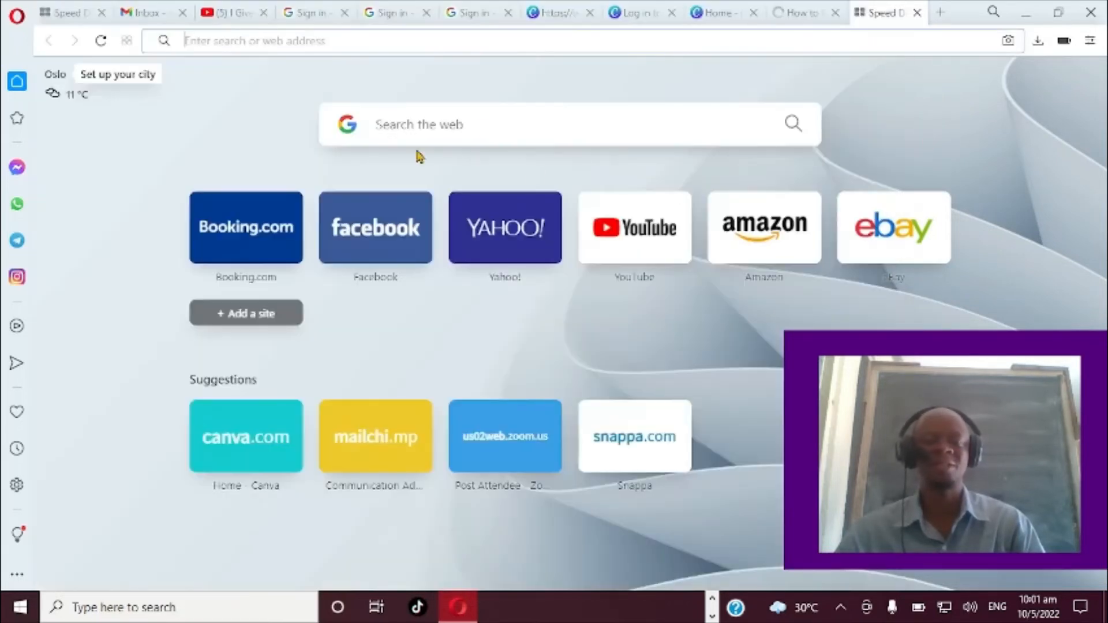
{"action": "mouse_move", "coordinate": [16, 204]}
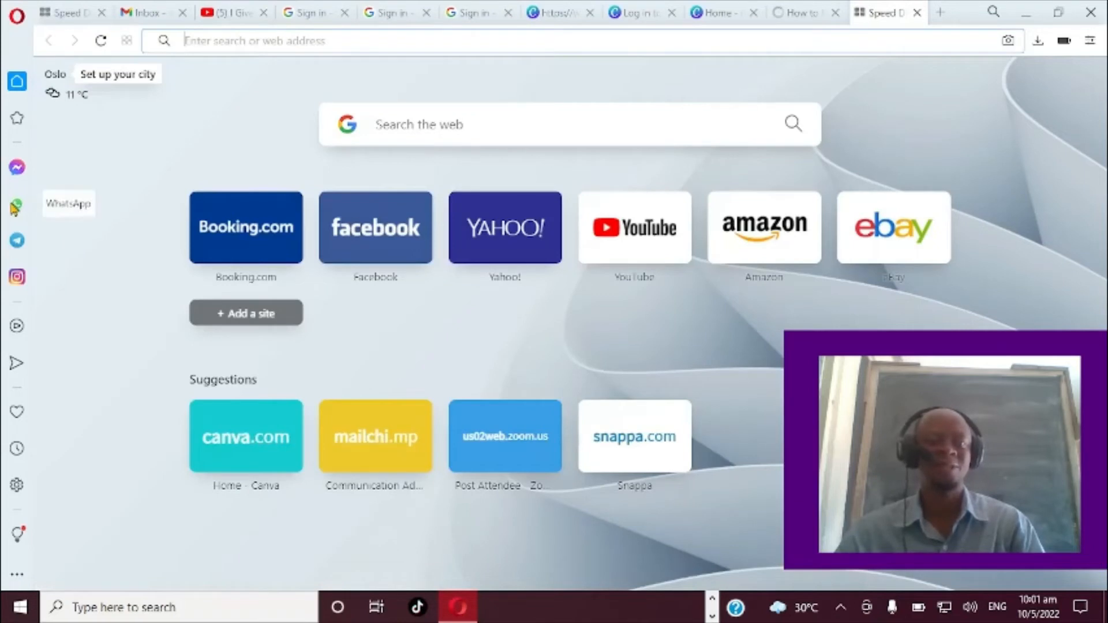
- Show WhatsApp Web's QR sign-in page in the left side panel
{"action": "left_click", "coordinate": [16, 204]}
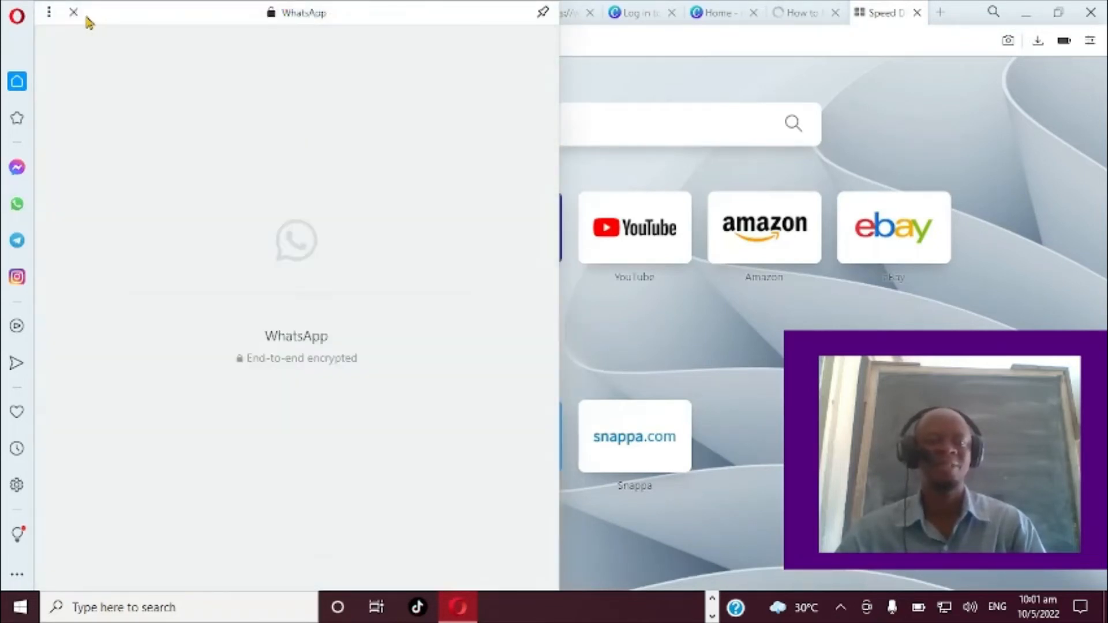
{"action": "mouse_move", "coordinate": [315, 328]}
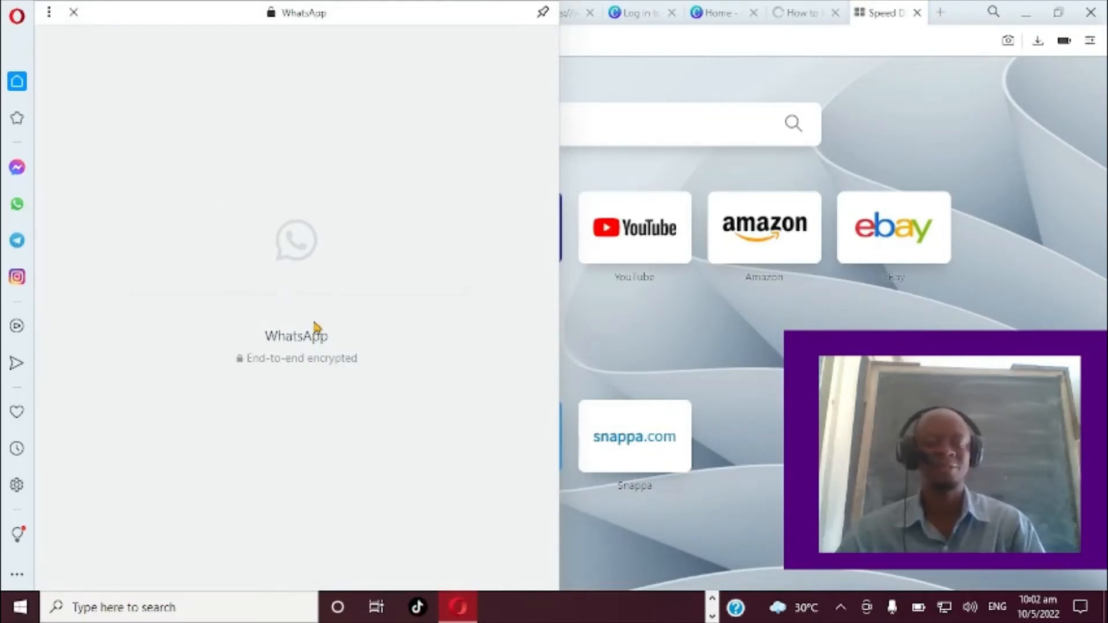
{"action": "mouse_move", "coordinate": [565, 100]}
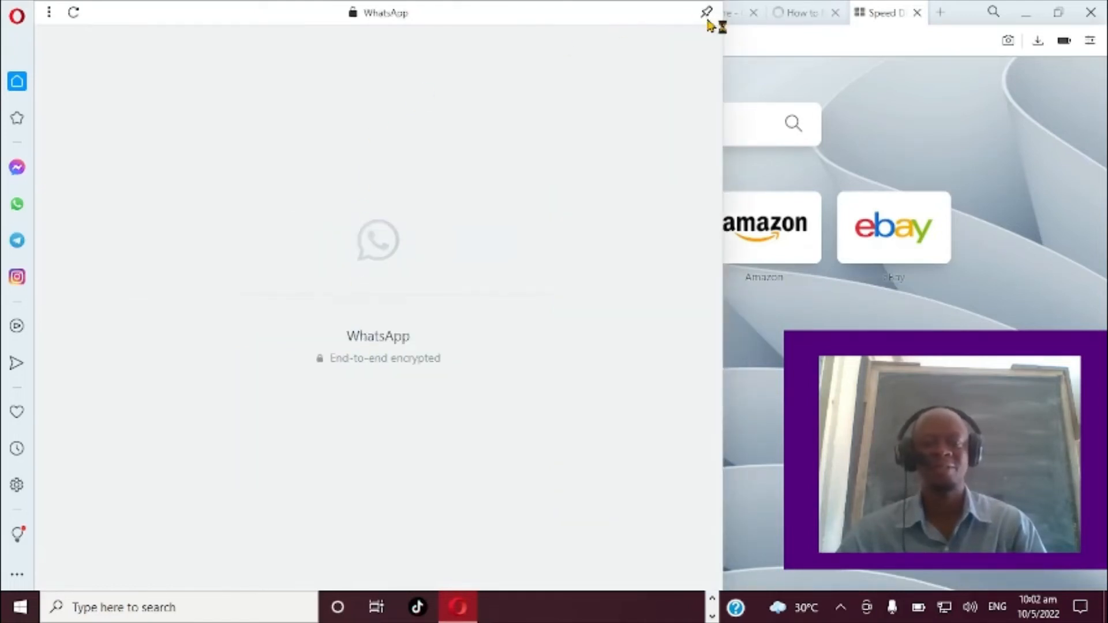
{"action": "mouse_move", "coordinate": [701, 14]}
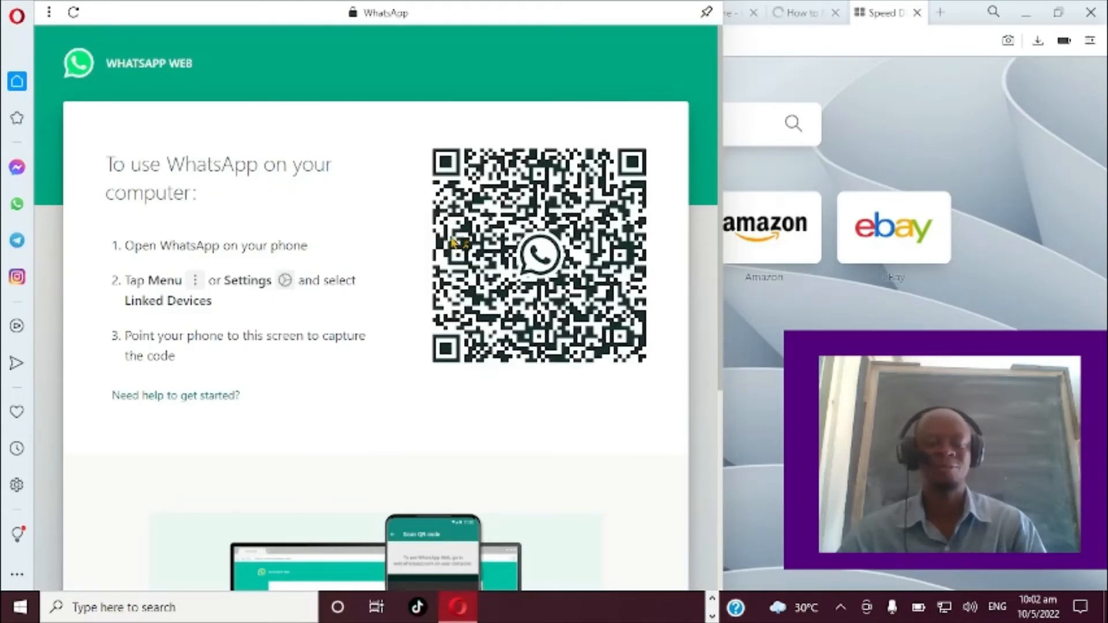
{"action": "mouse_move", "coordinate": [621, 286]}
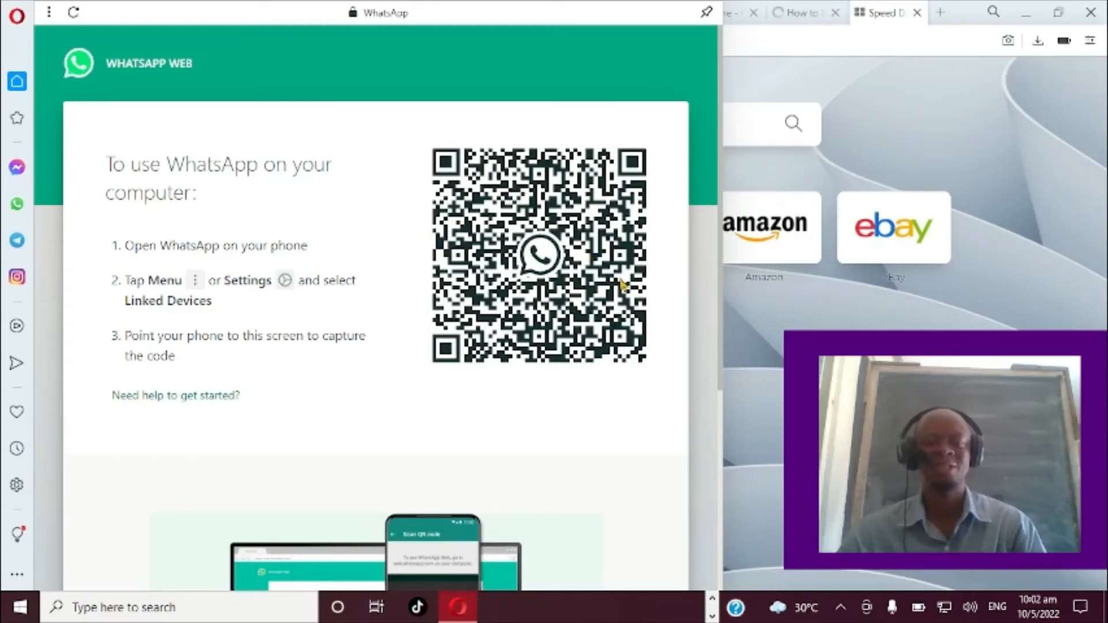
{"action": "mouse_move", "coordinate": [766, 333]}
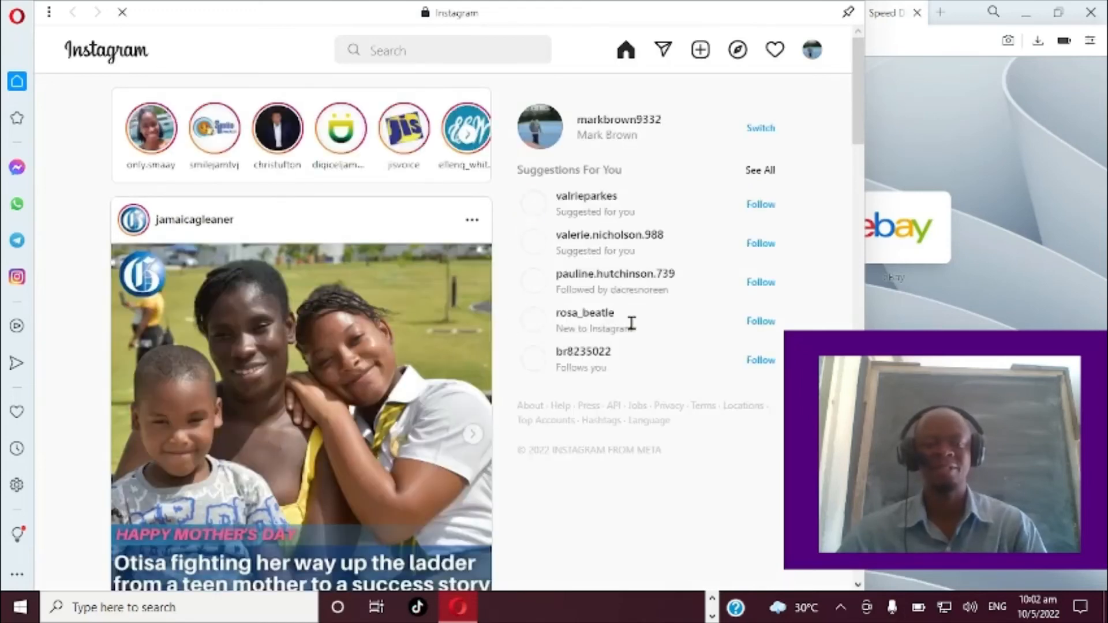
- Scroll down through the Instagram feed in the side panel
{"action": "scroll", "scroll_direction": "down", "scroll_amount": 3}
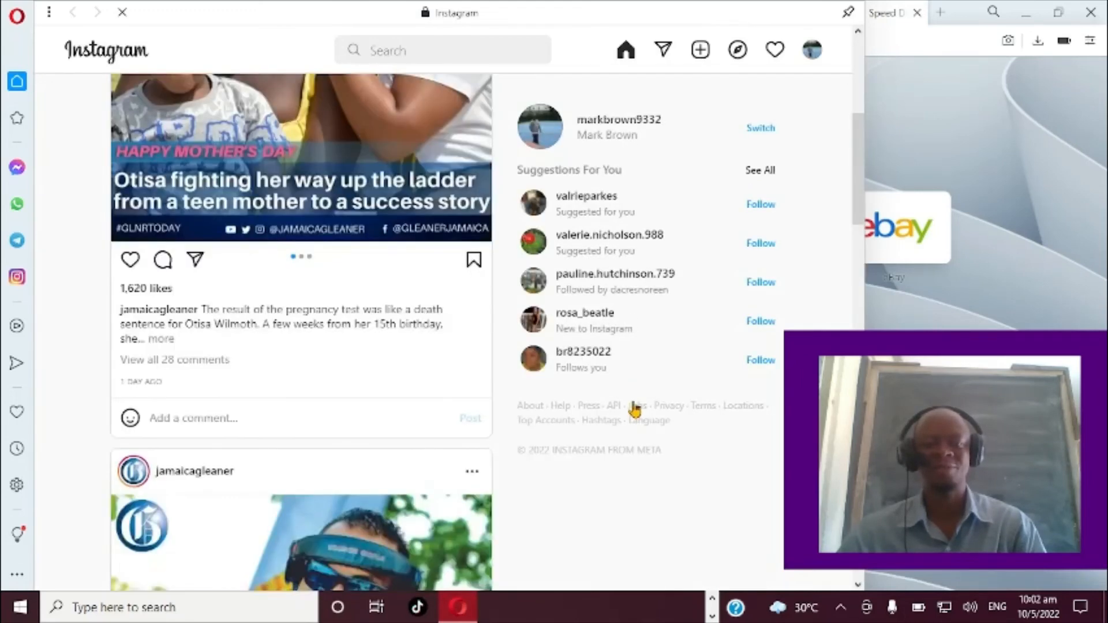
{"action": "scroll", "scroll_direction": "down", "scroll_amount": 3}
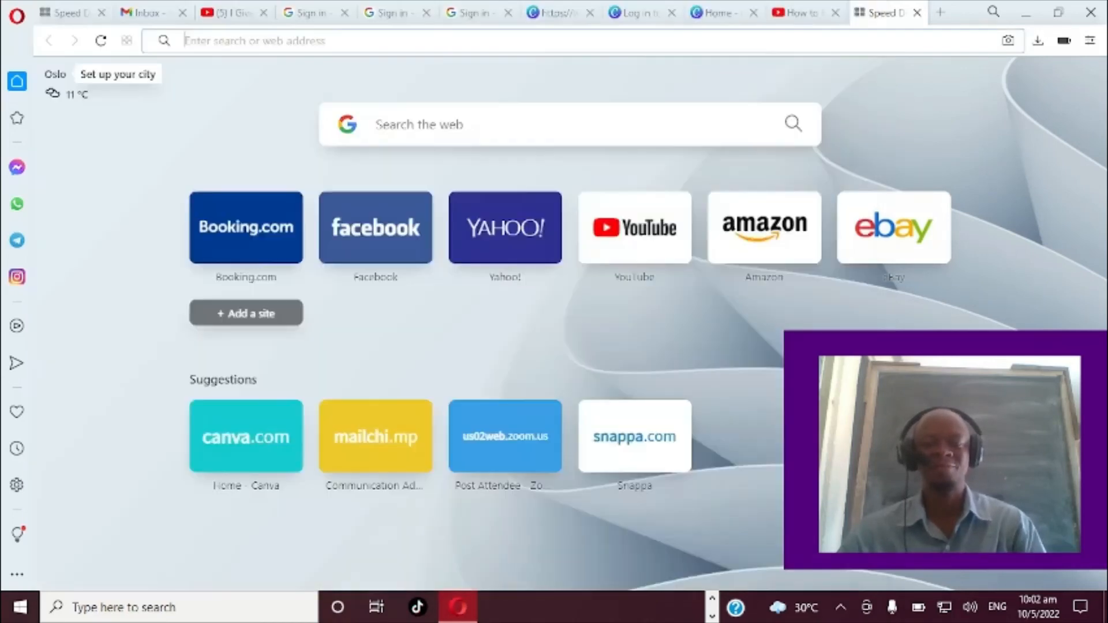
{"action": "mouse_move", "coordinate": [298, 389]}
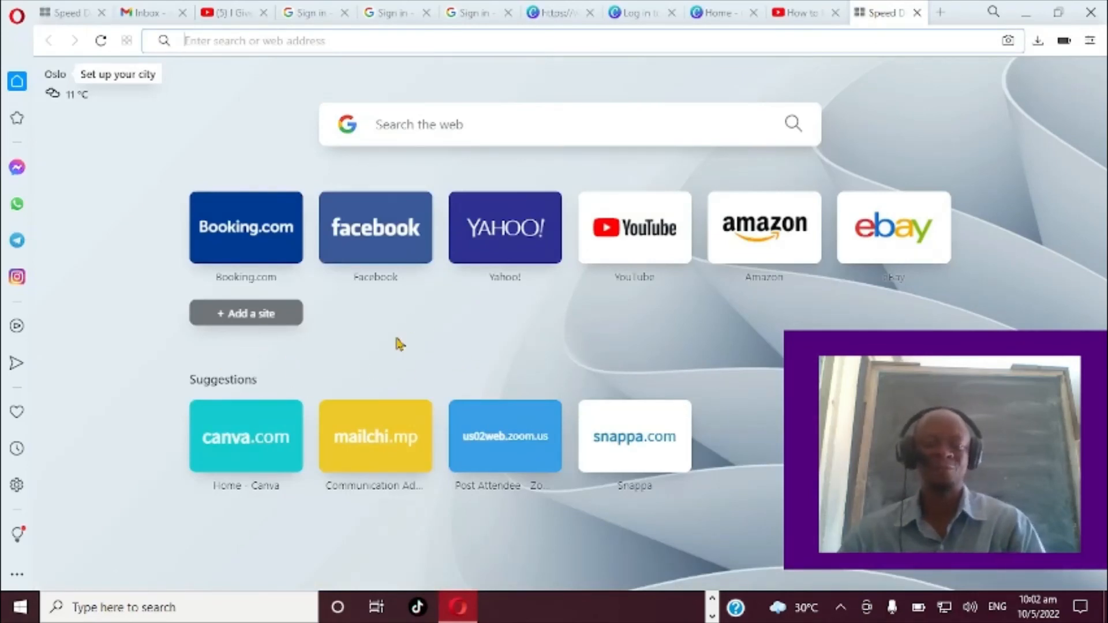
{"action": "mouse_move", "coordinate": [17, 166]}
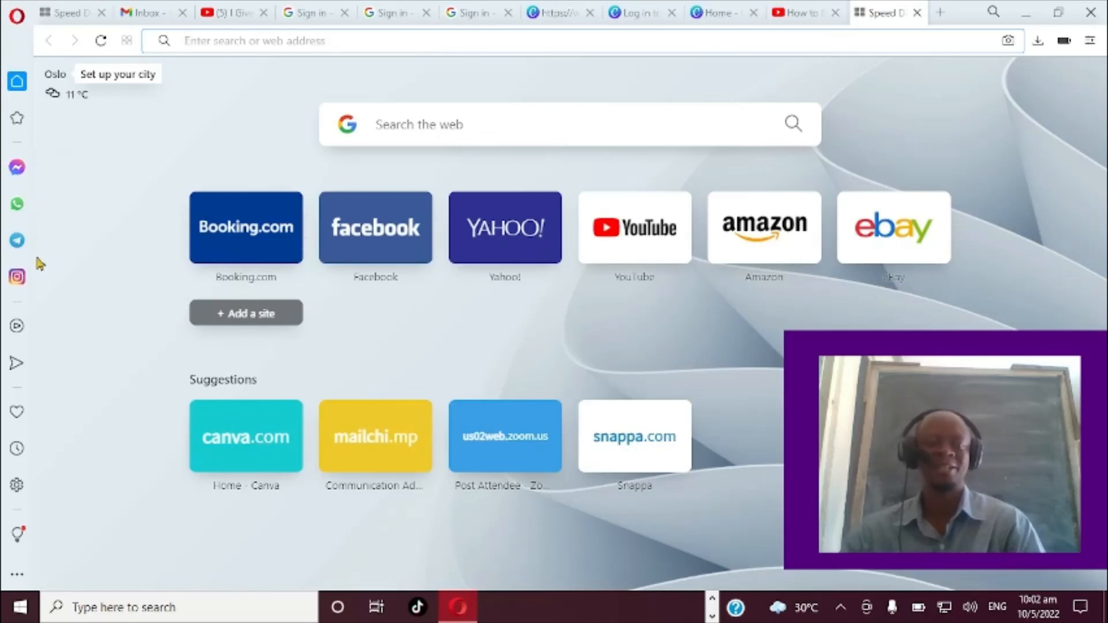
{"action": "mouse_move", "coordinate": [202, 198]}
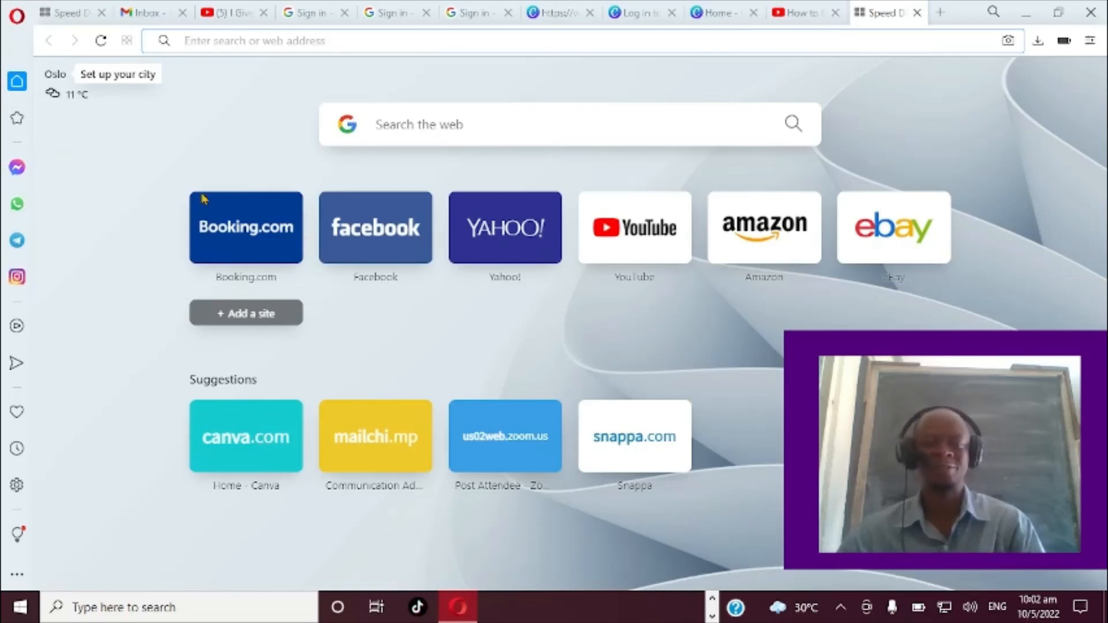